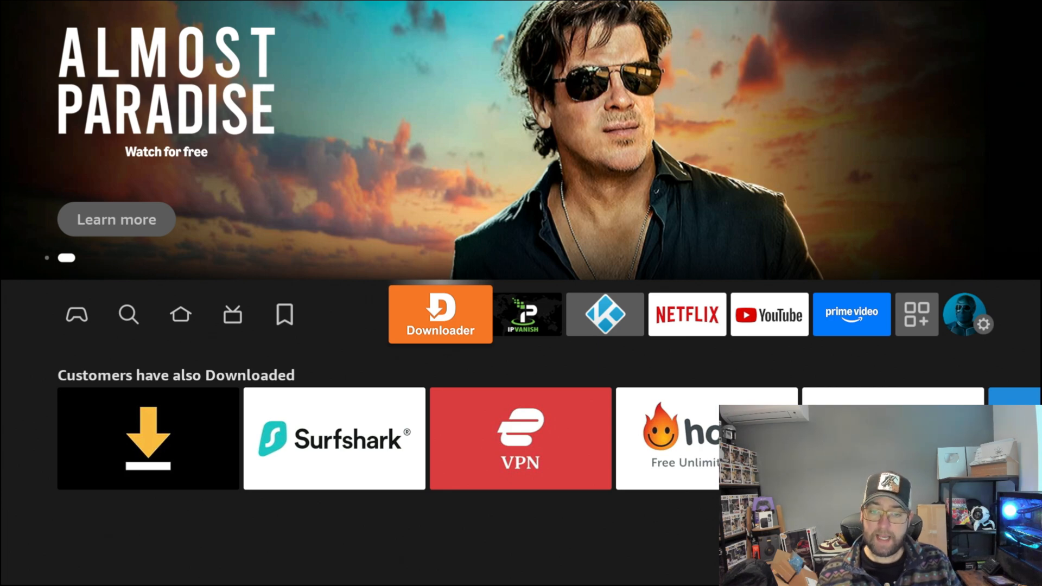
Search the Fire TV for an app from the home screen search.
click(128, 315)
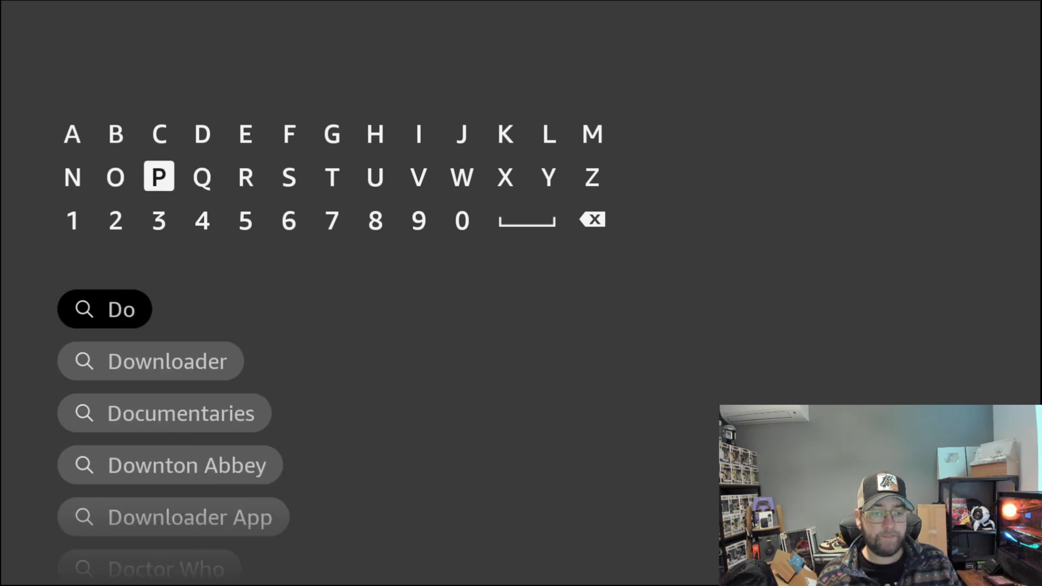
click(461, 177)
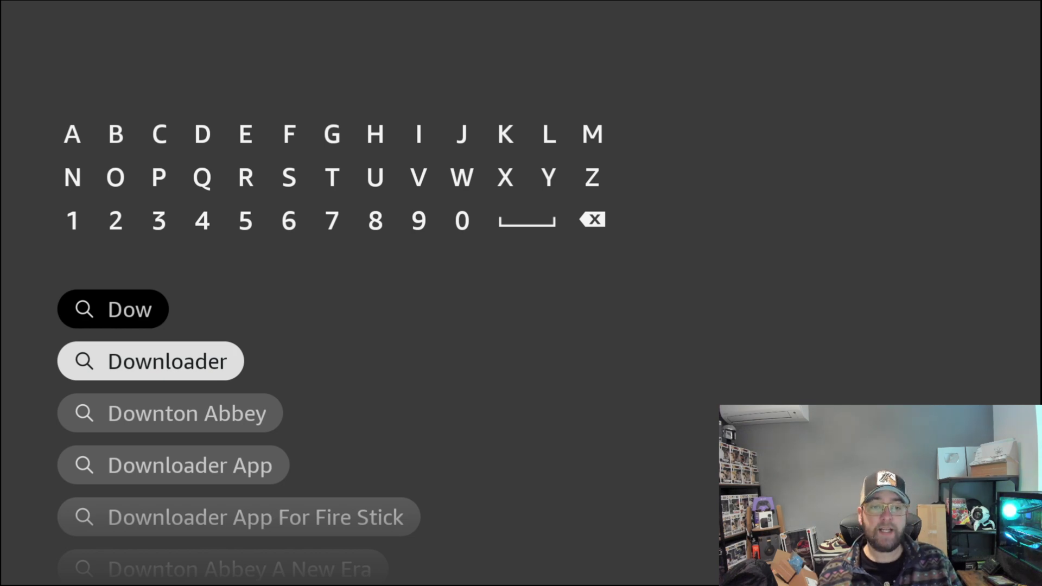
click(150, 360)
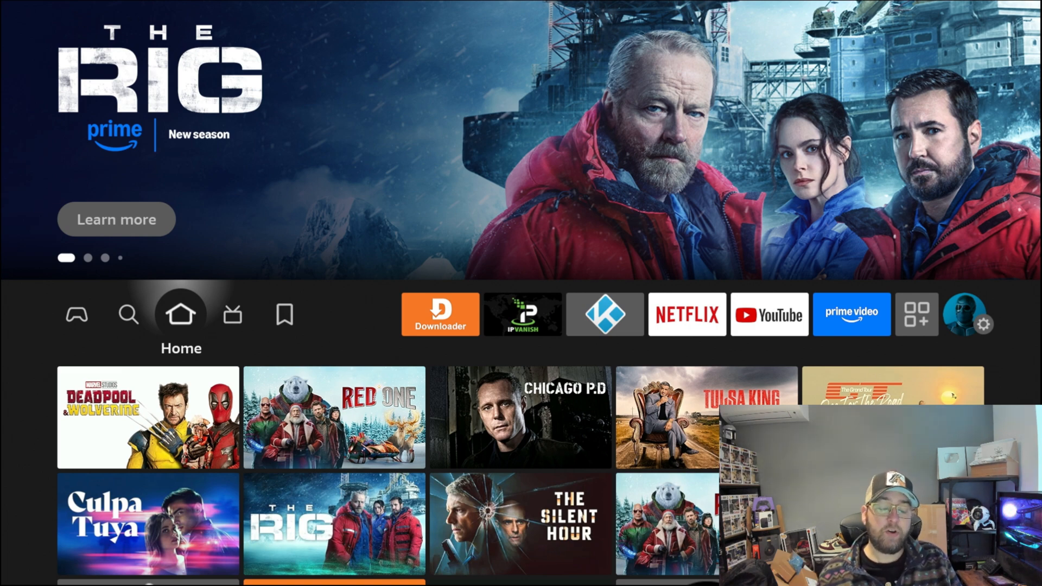
Reach Developer Options under Settings > My Fire TV, checking About for developer mode.
click(521, 314)
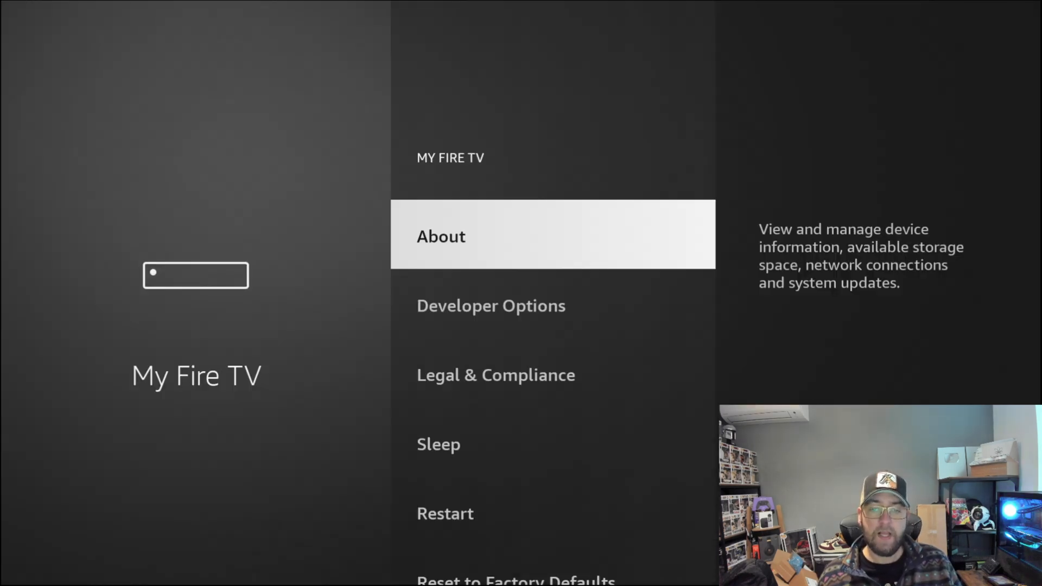
key(Down)
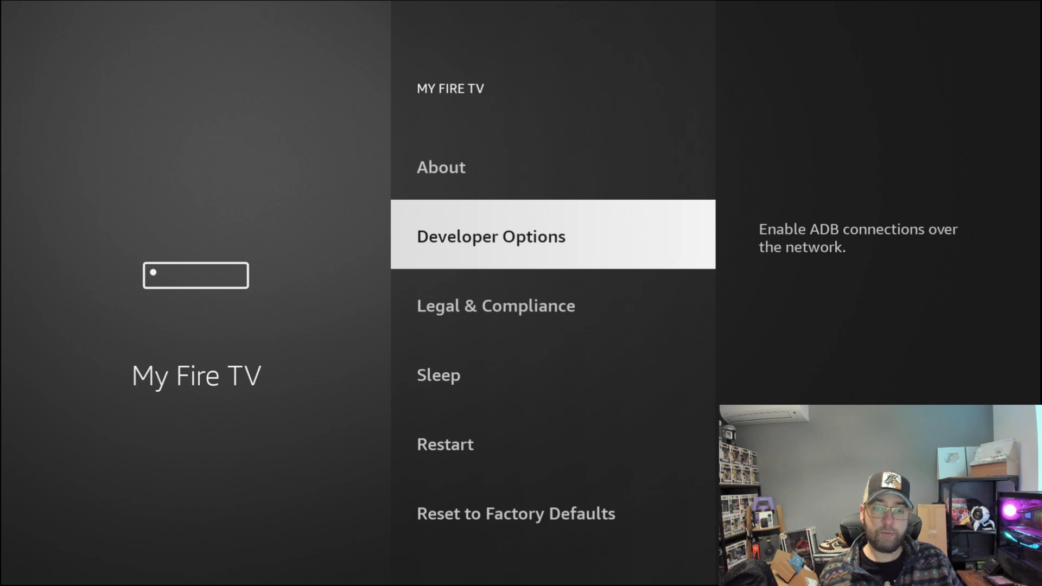
key(Up)
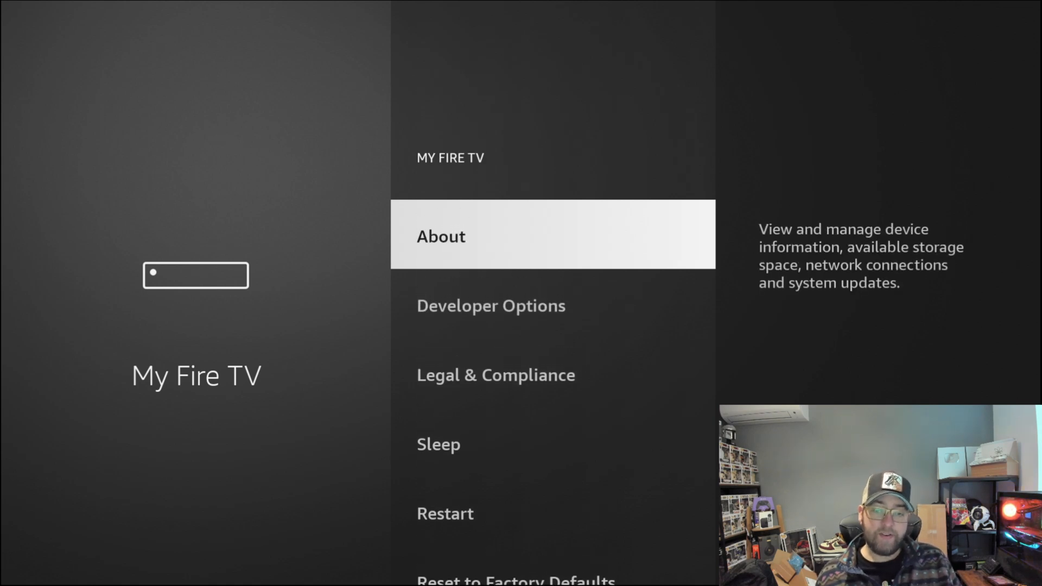
click(440, 235)
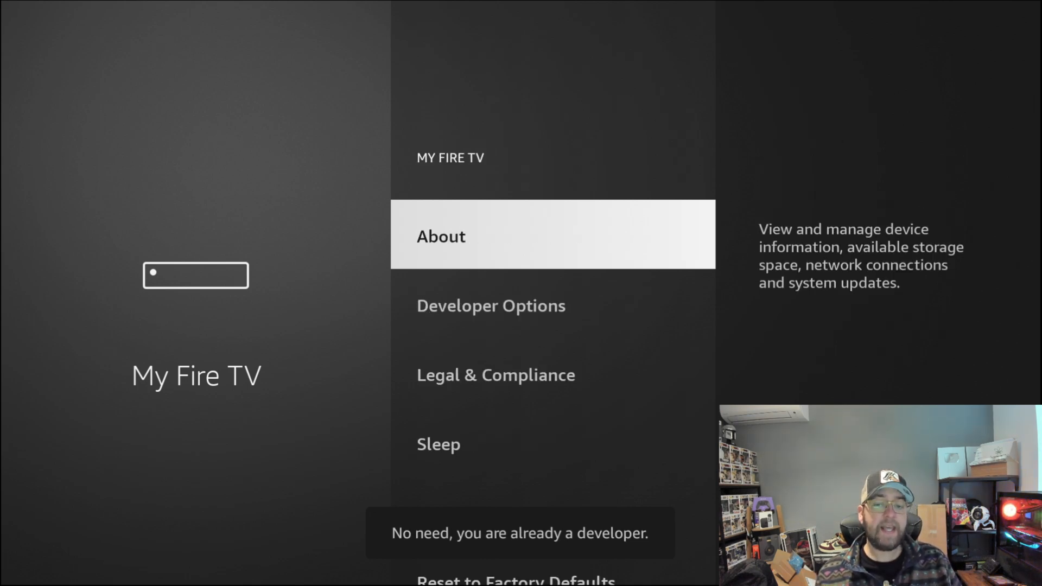
click(491, 305)
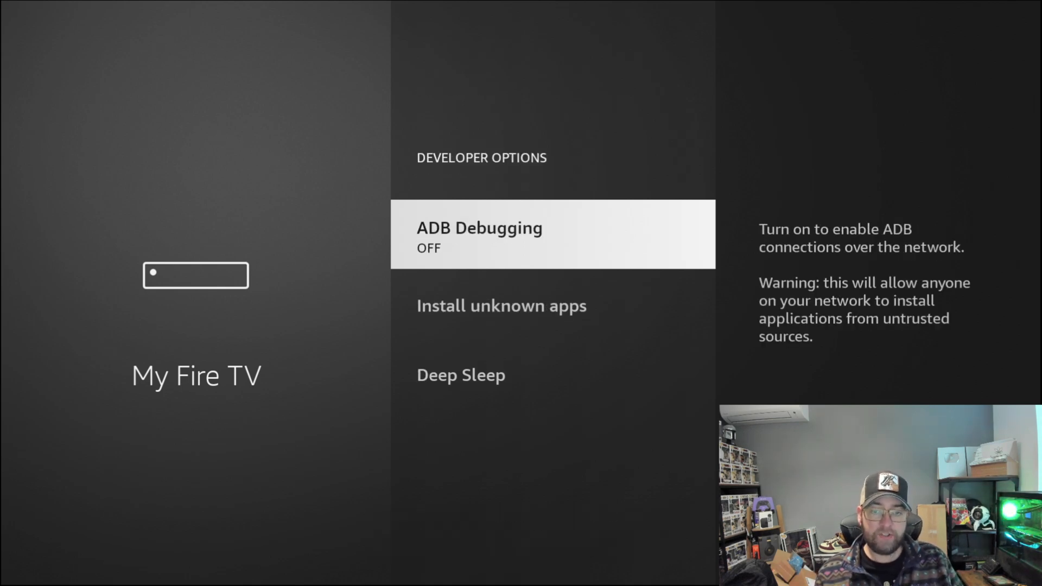
Switch ADB Debugging on and confirm Downloader may install unknown apps.
click(479, 234)
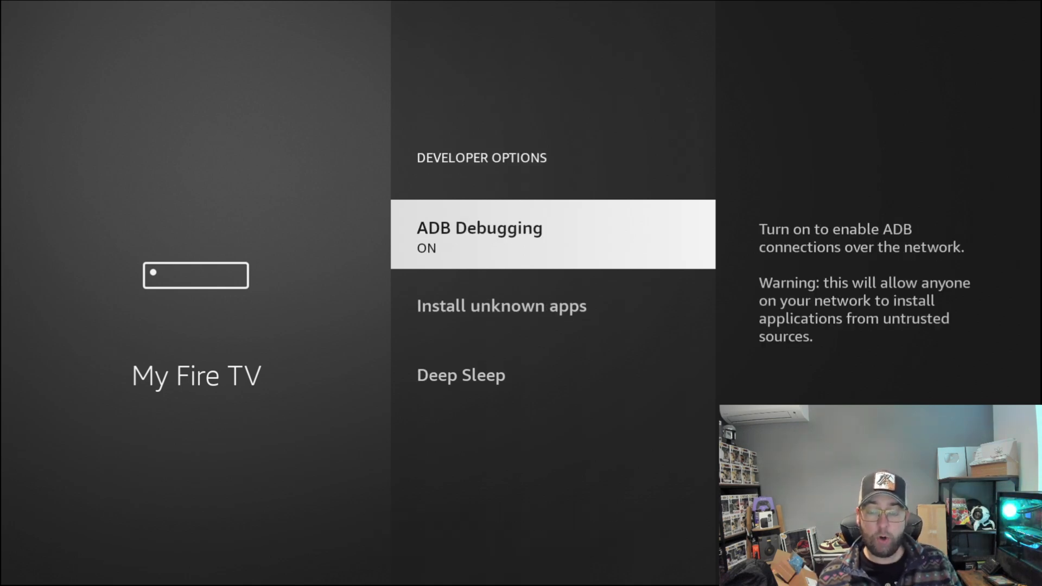
click(501, 306)
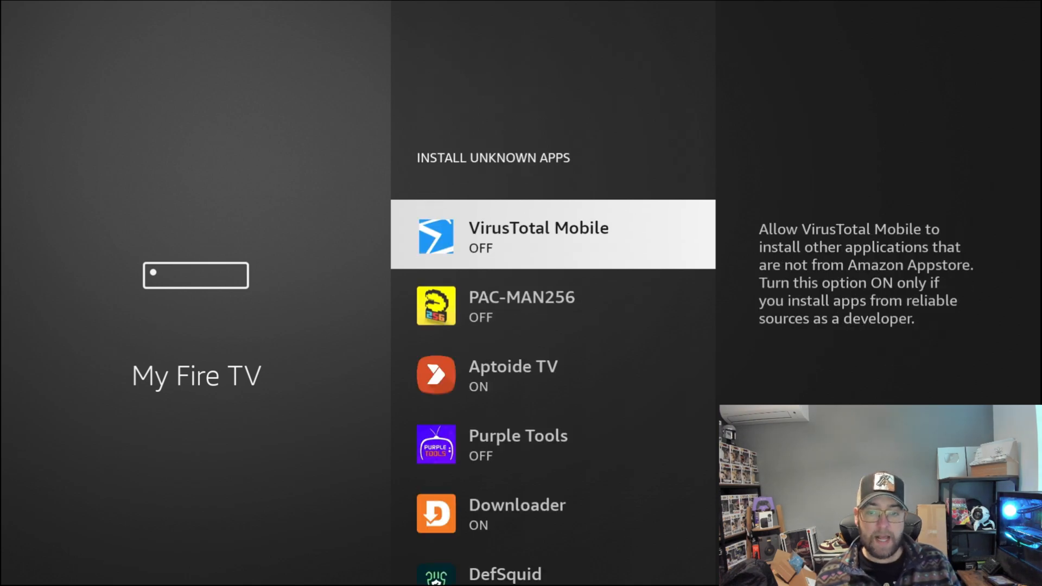
scroll(down, 3)
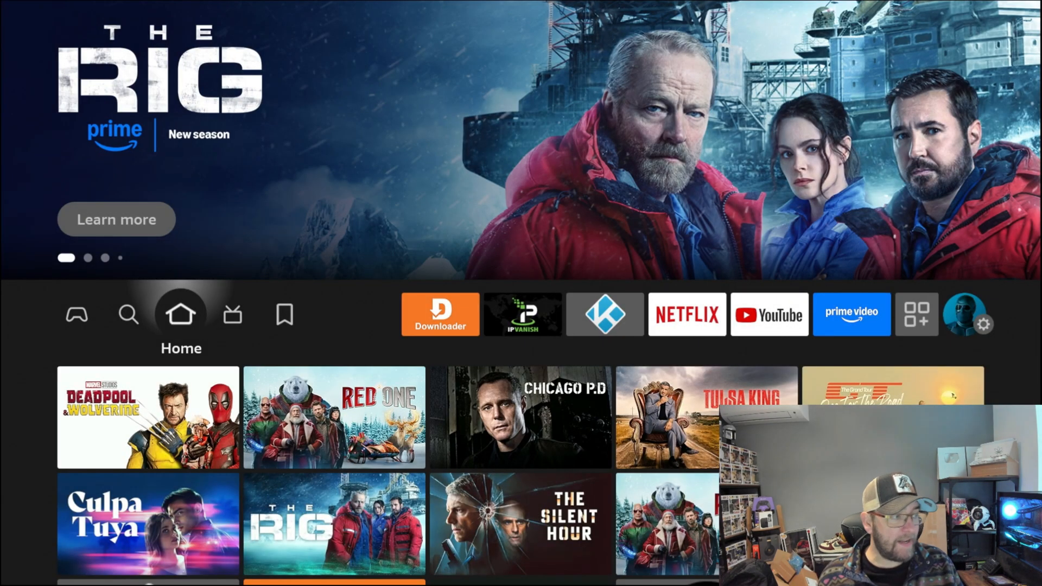
Show all apps in Your Apps & Channels and launch Downloader.
click(440, 313)
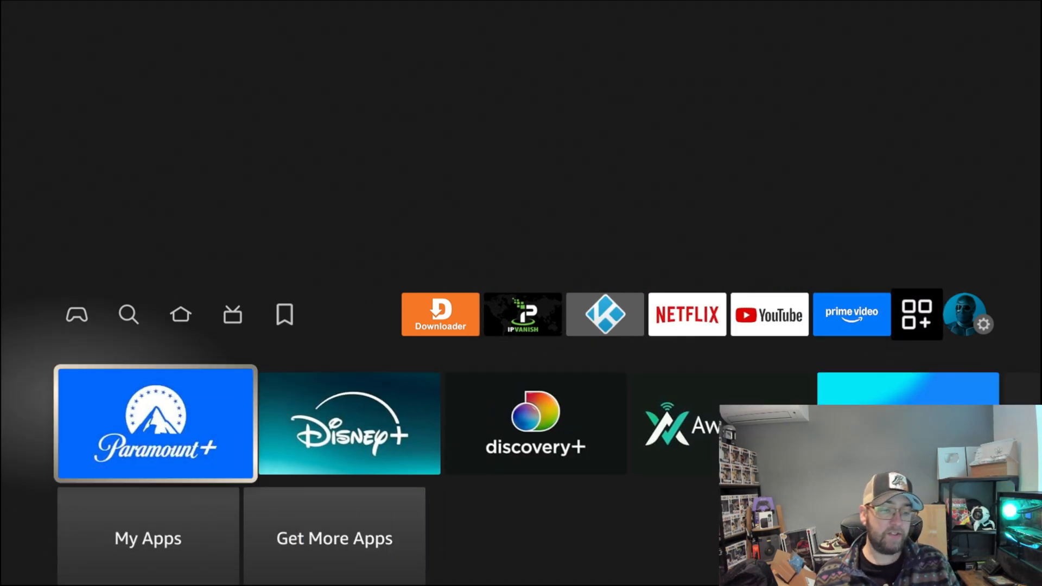
click(916, 314)
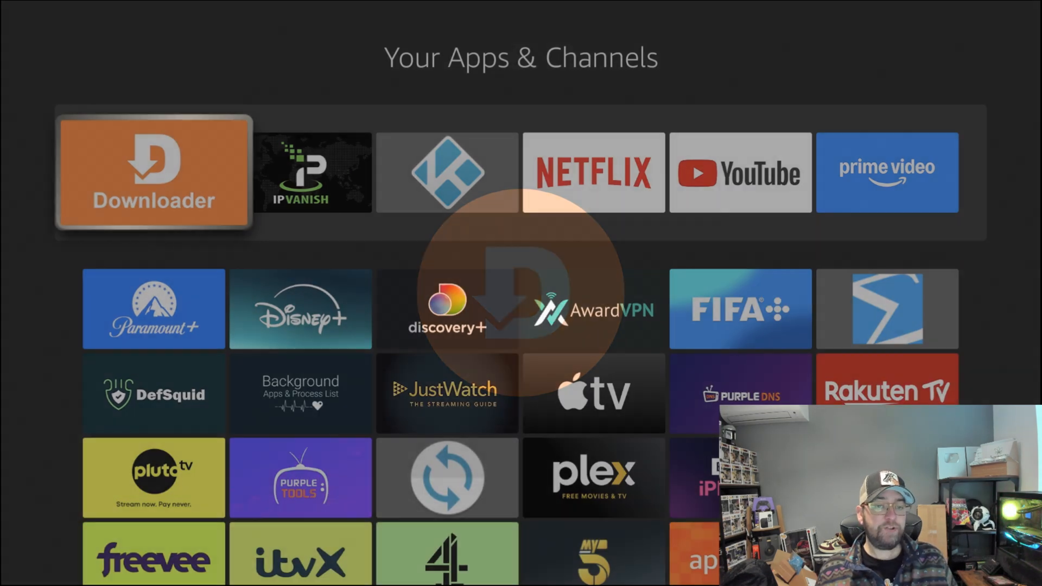
click(153, 172)
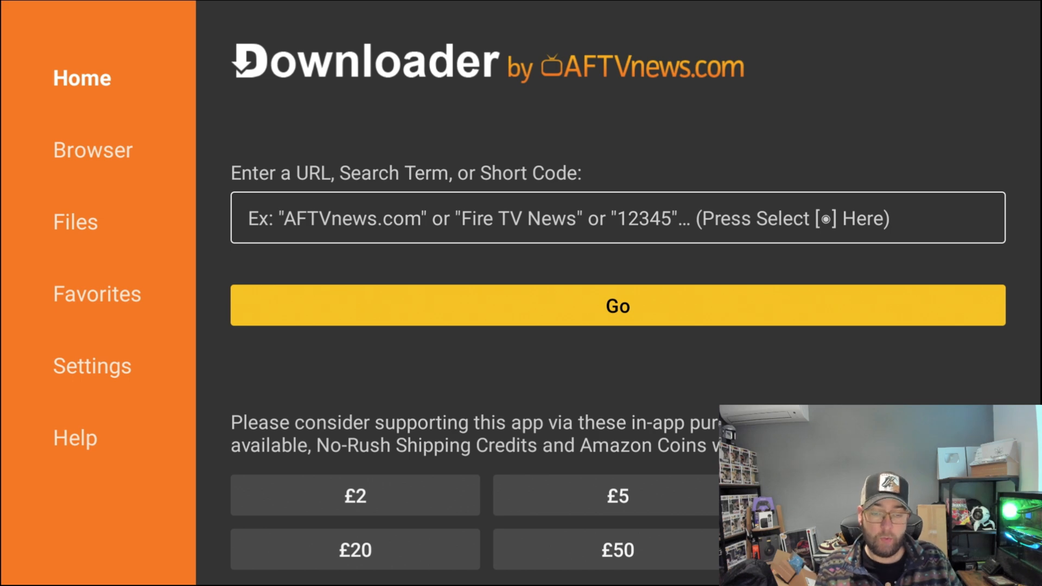
Enter short code 75726 in Downloader's URL box and go to the Doc Squiffy downloads page.
click(616, 218)
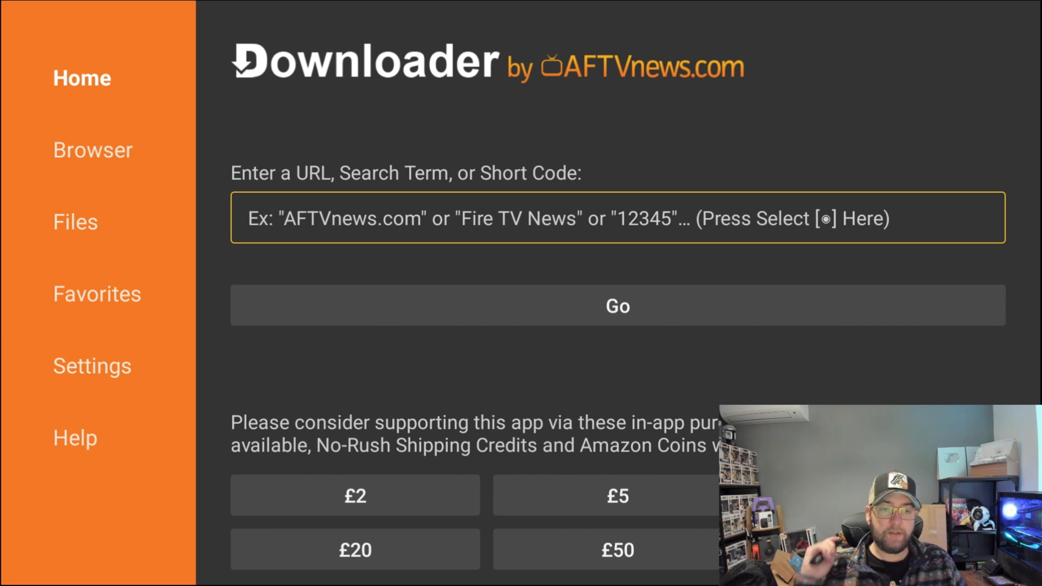
click(616, 218)
text(757)
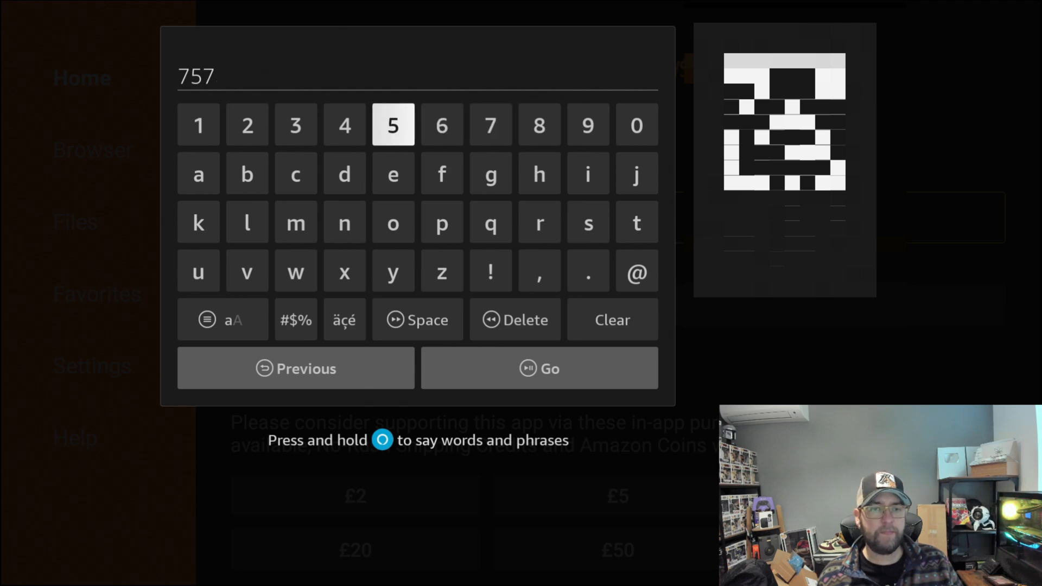
click(441, 125)
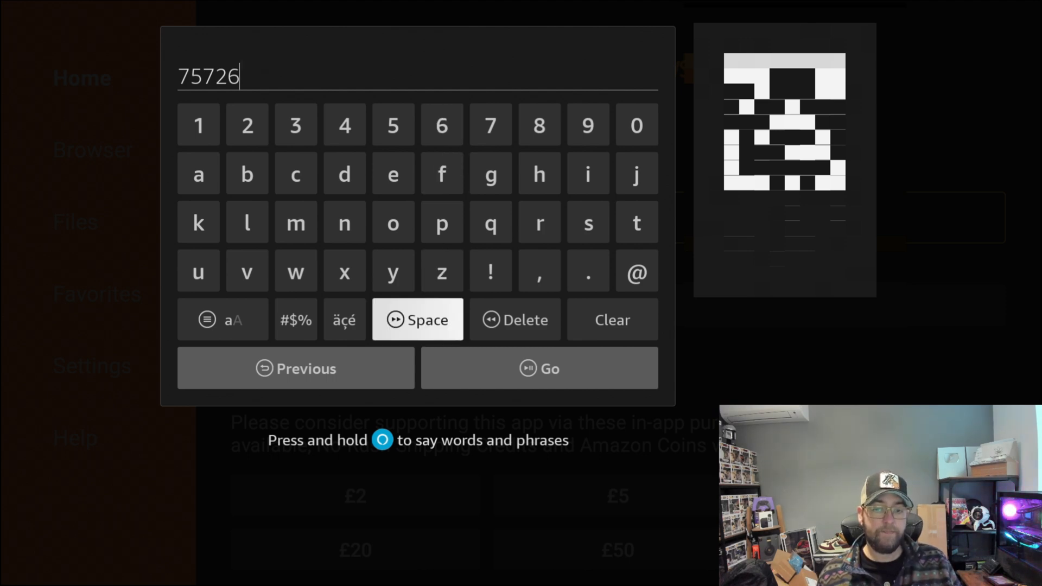
click(539, 368)
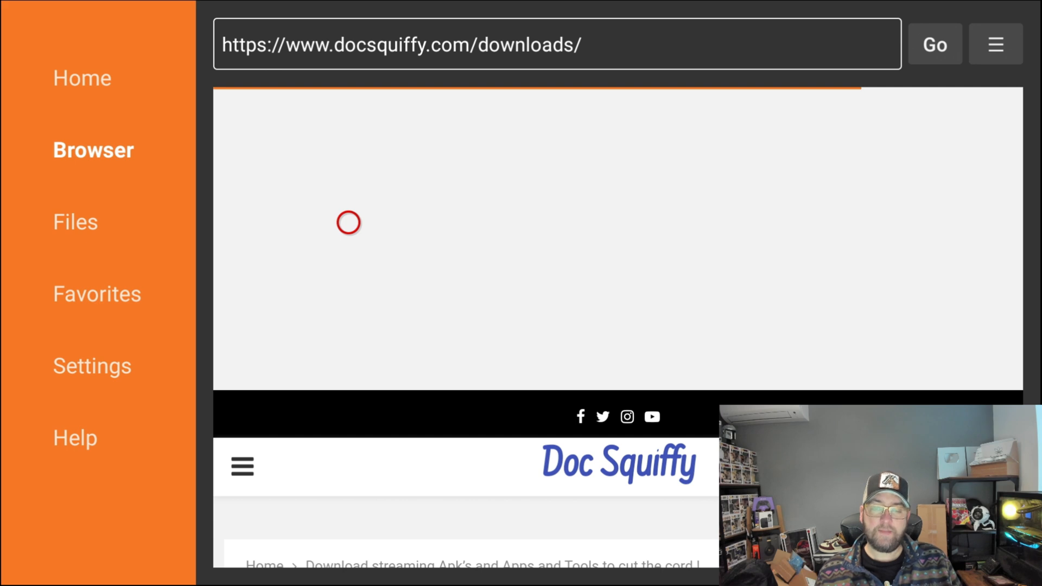
Scroll down the downloads page and dismiss the ad covering it.
scroll(down, 3)
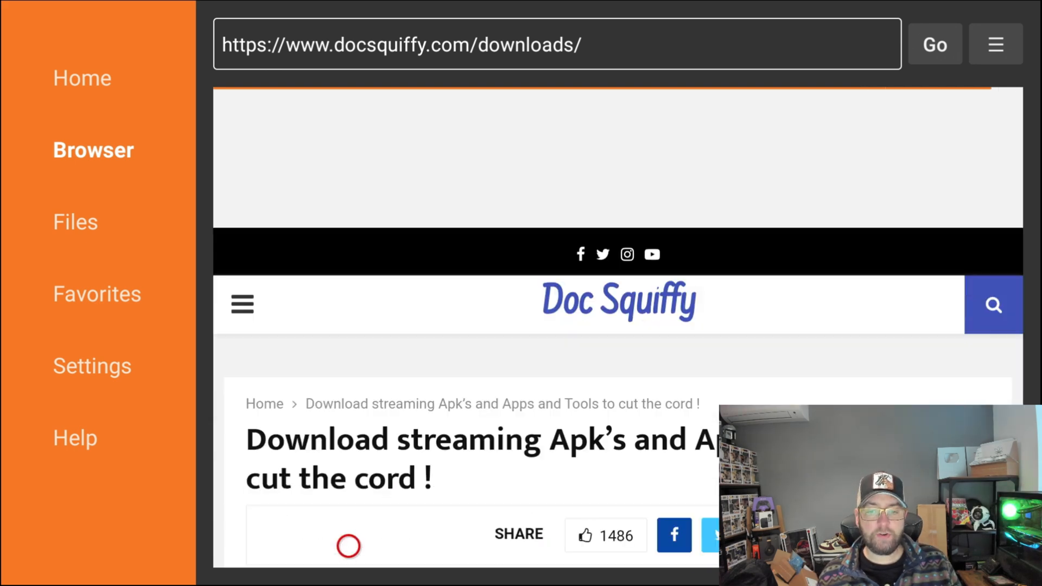
scroll(down, 3)
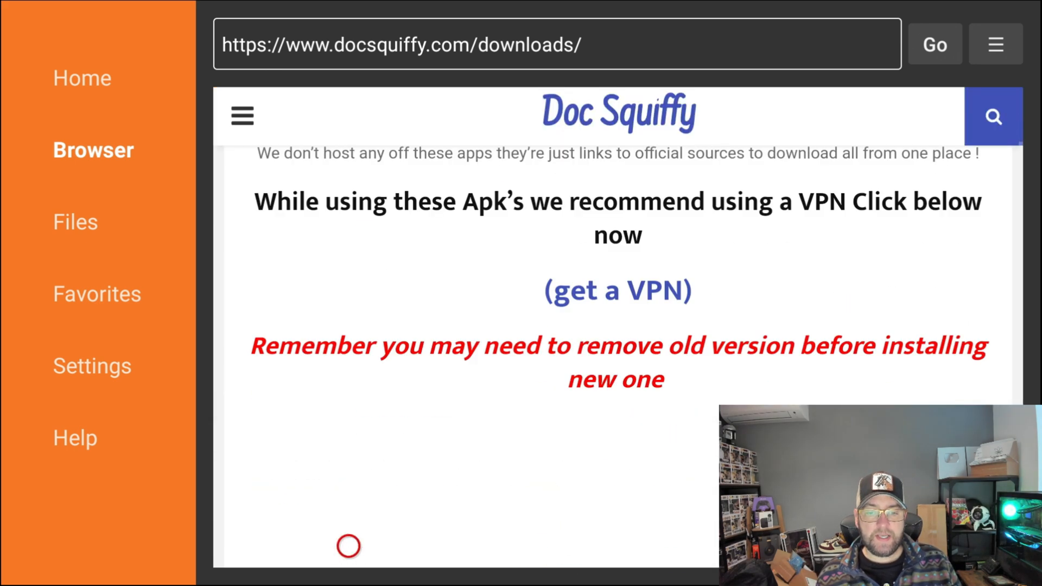
scroll(down, 3)
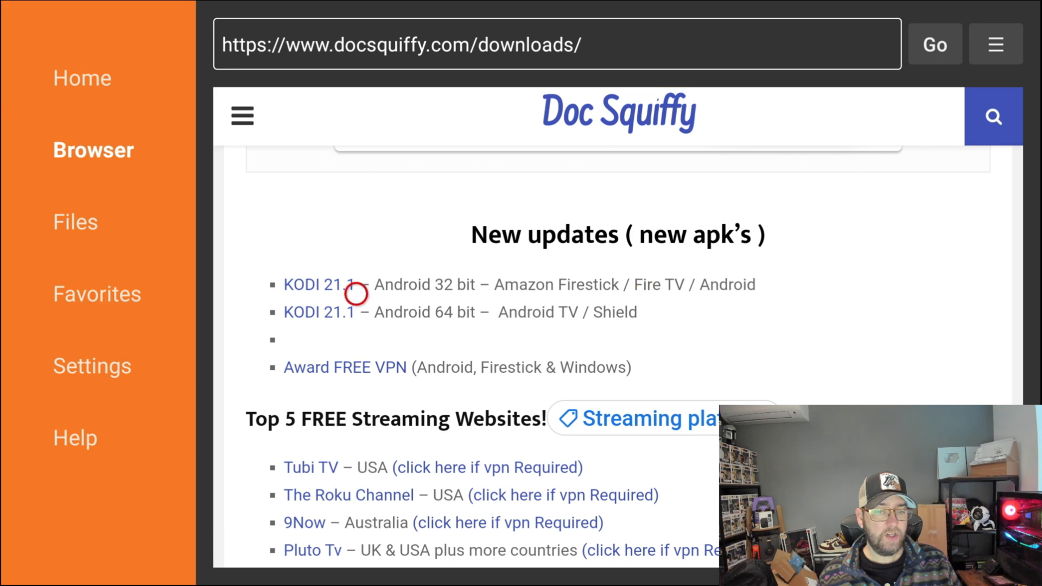
mouse_move(454, 329)
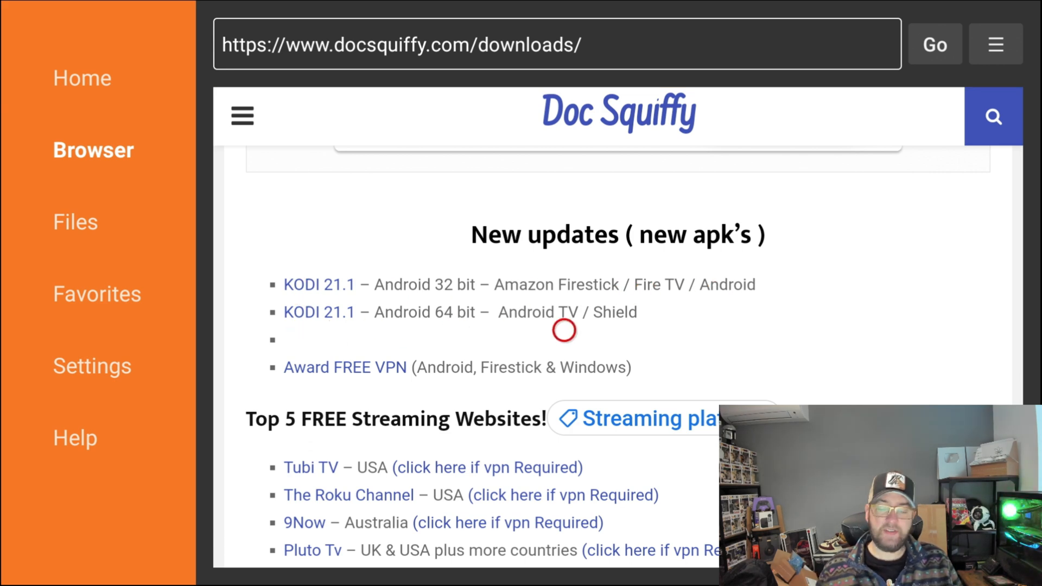
mouse_move(564, 295)
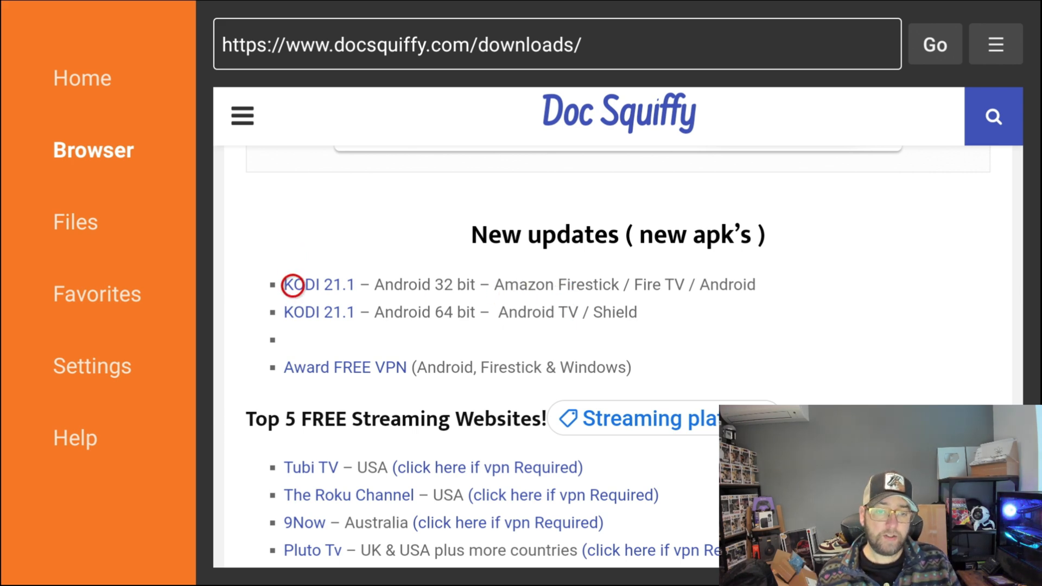
scroll(down, 3)
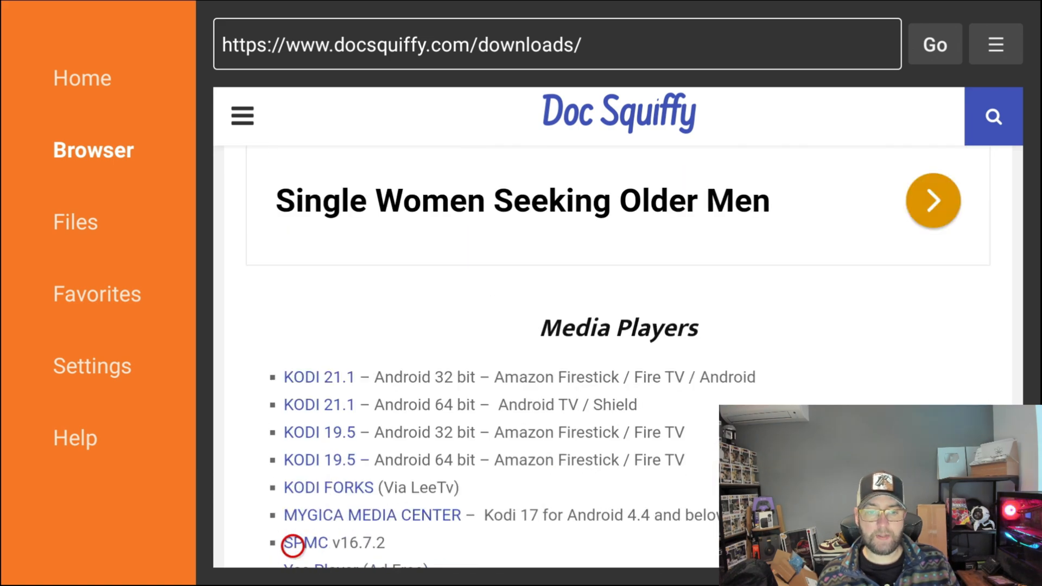
scroll(down, 3)
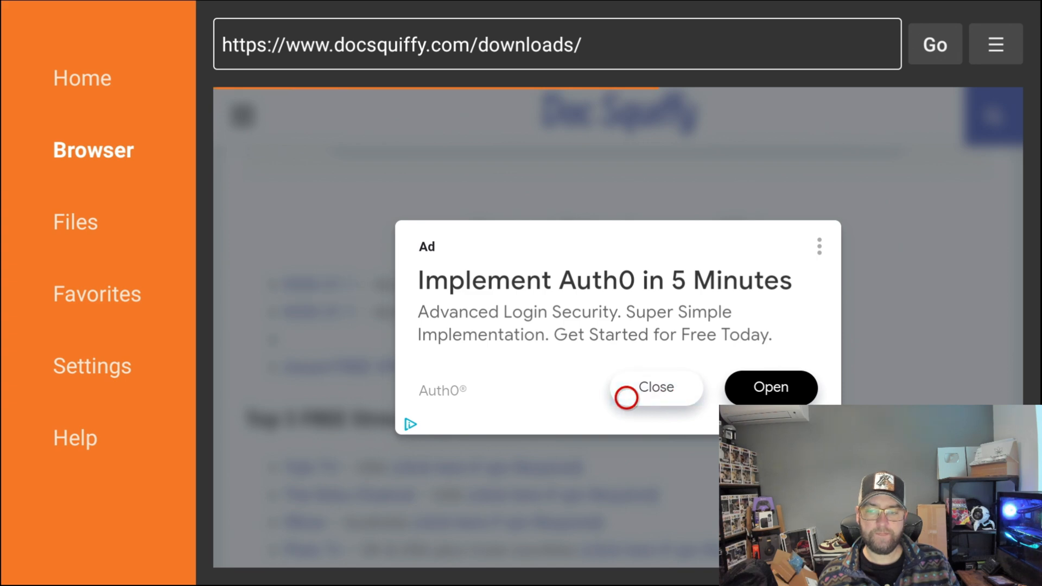
click(655, 386)
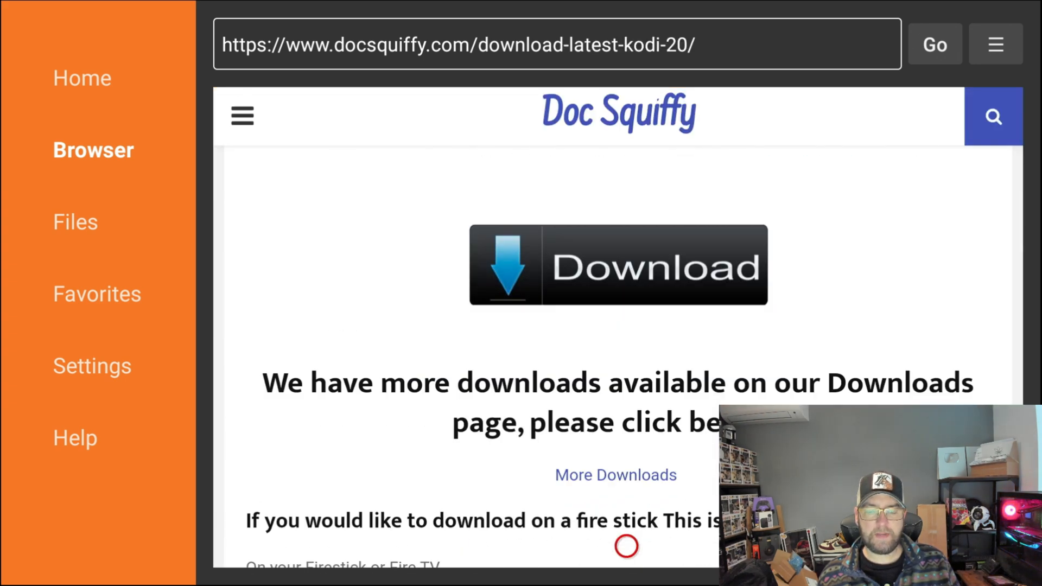
Start the kodi-21.apk download from the latest-Kodi Download button.
click(616, 265)
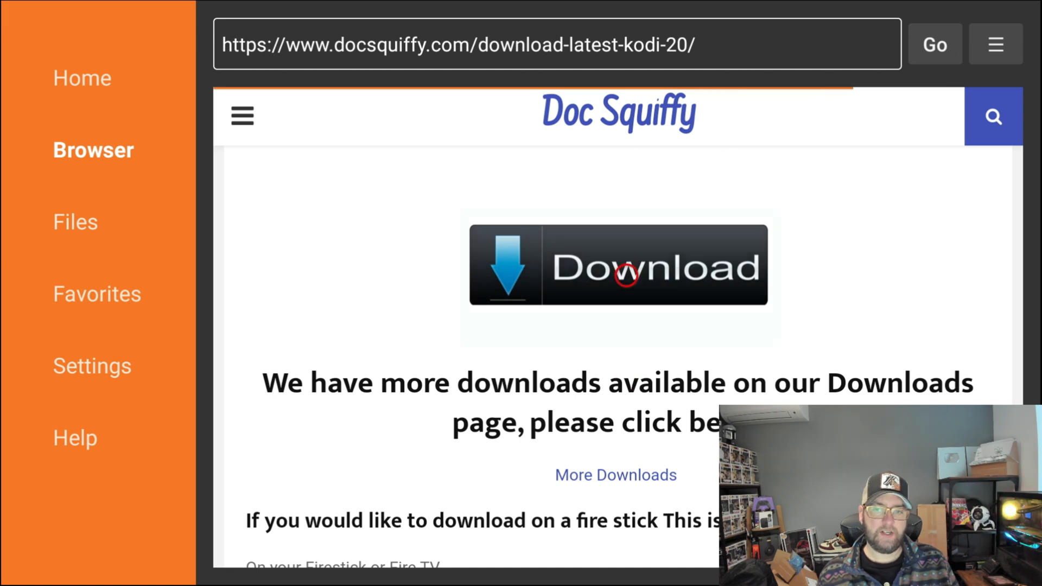
click(617, 265)
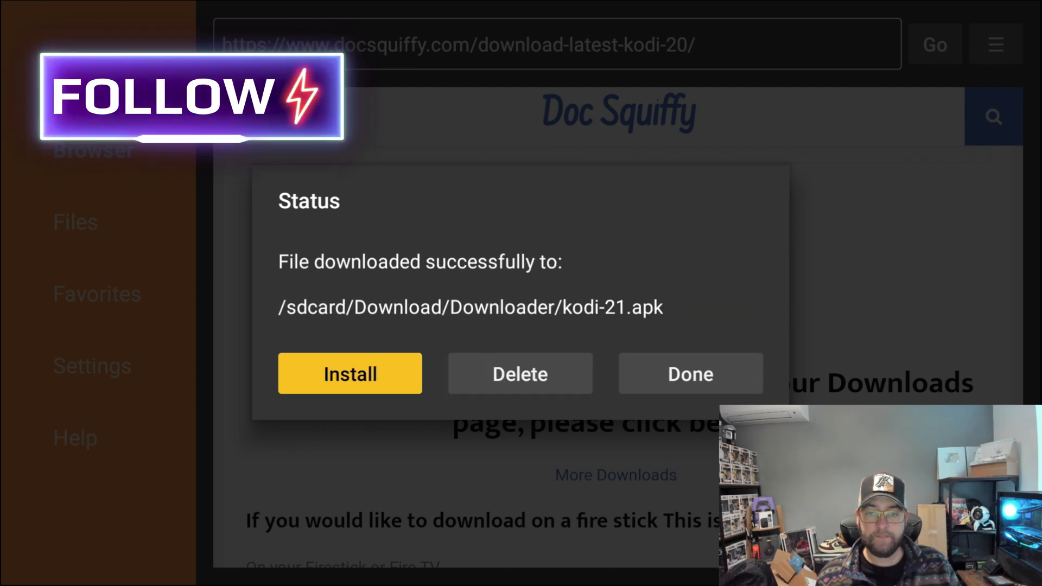
Install the downloaded Kodi 21 file as an update over the existing Kodi app.
click(349, 372)
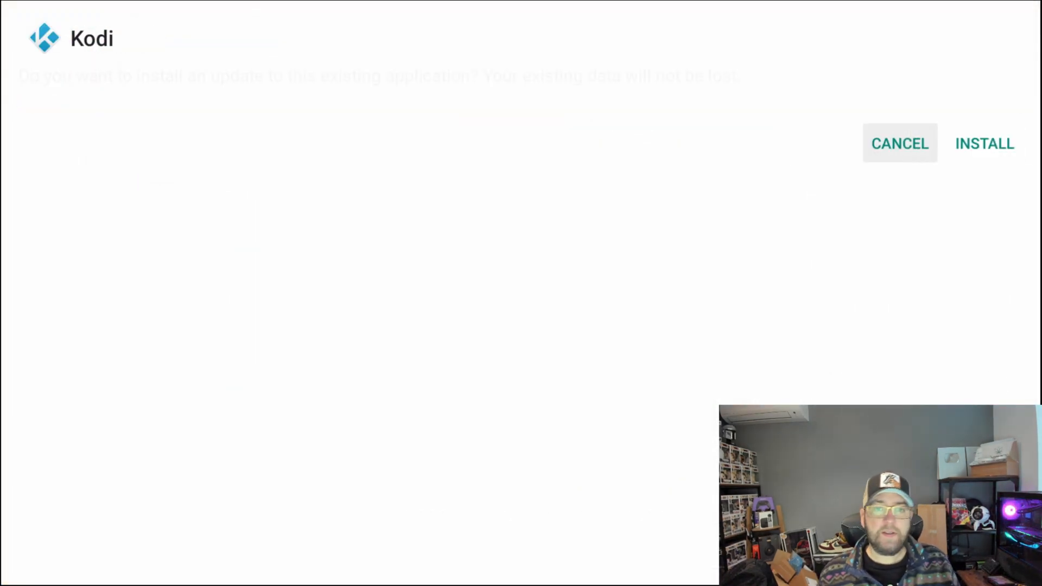
click(983, 143)
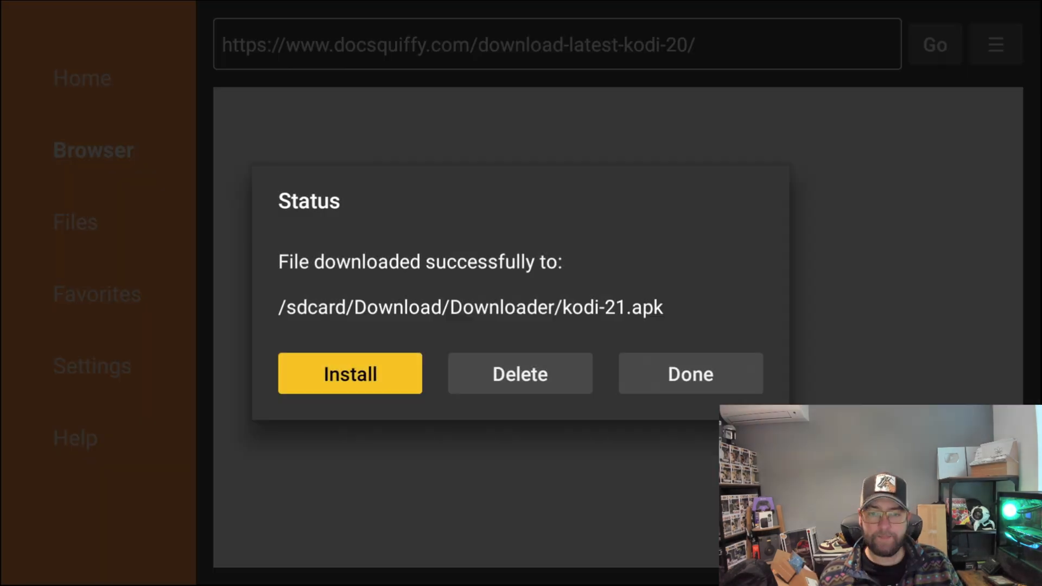
click(520, 373)
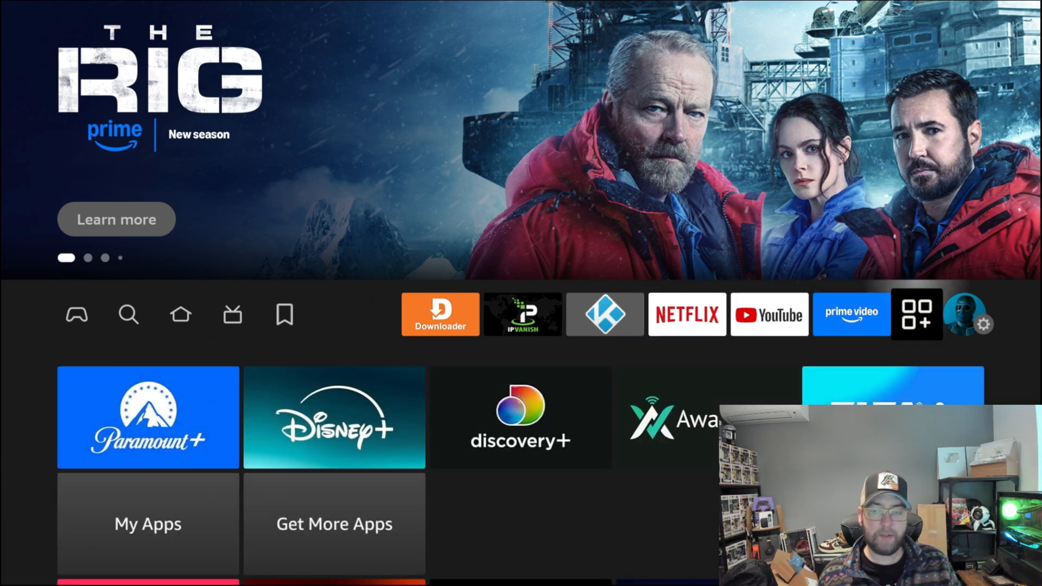
Launch Kodi from Your Apps & Channels and allow media access to reach its empty main menu.
click(915, 315)
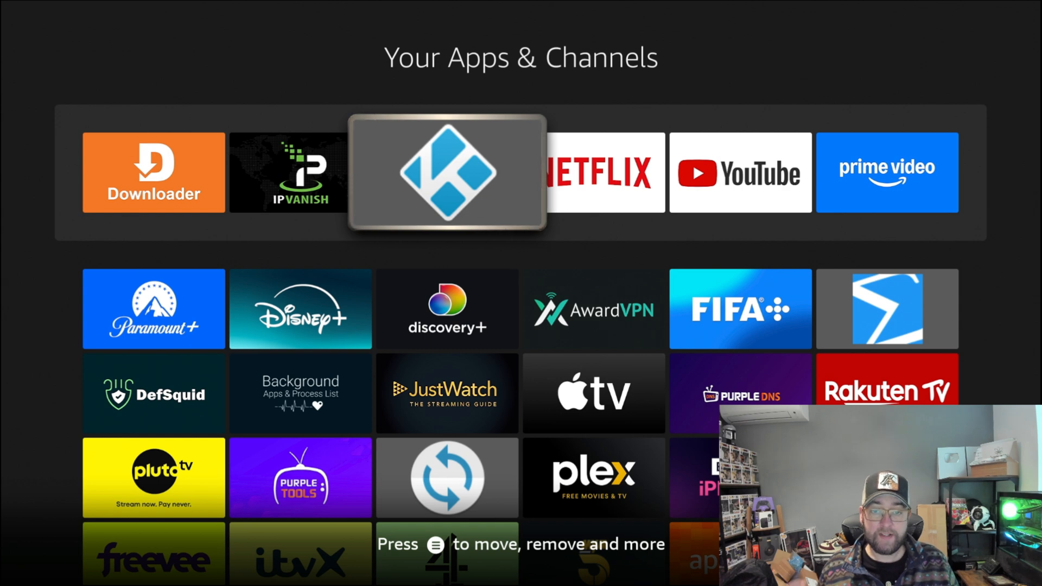
click(446, 172)
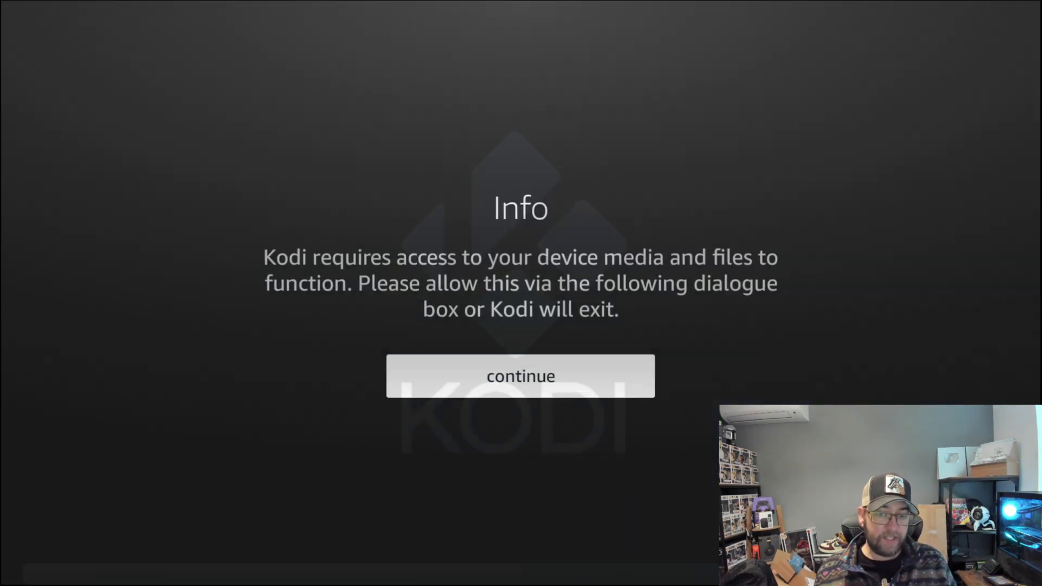
click(520, 375)
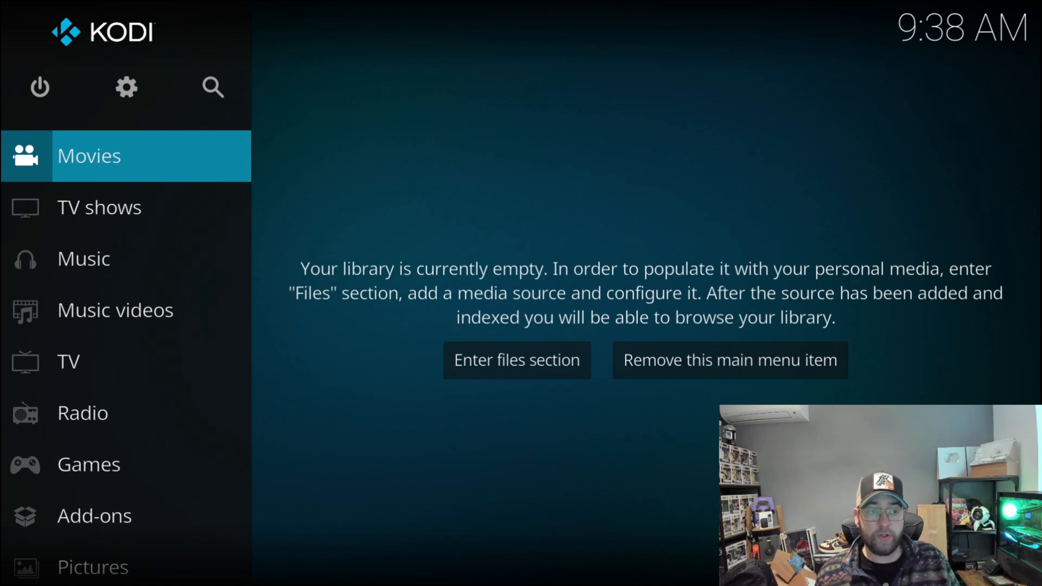
scroll(down, 3)
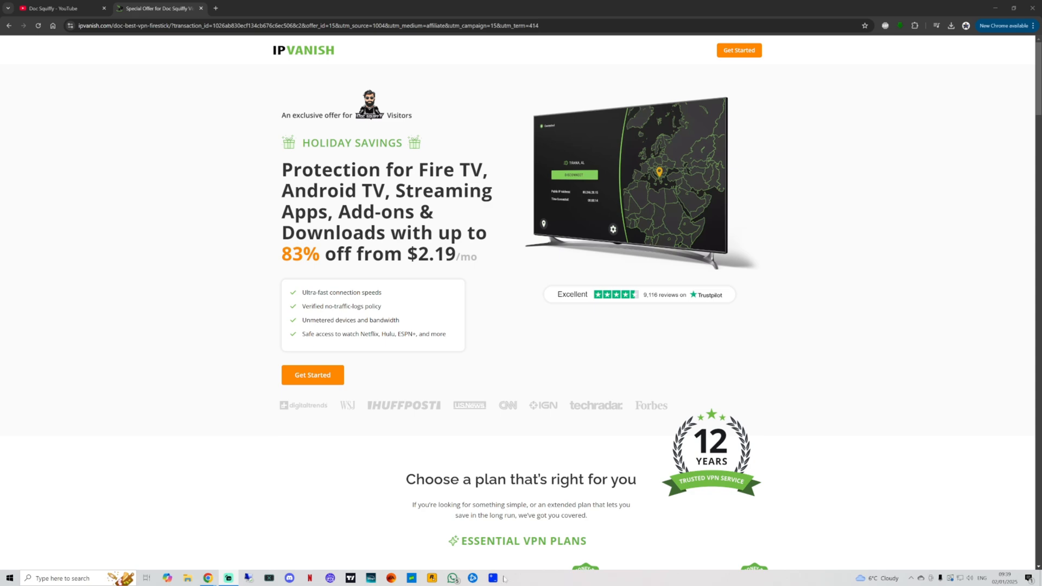
Browse down the Doc Squiffy channel's Videos tab through its older Firestick uploads.
click(59, 8)
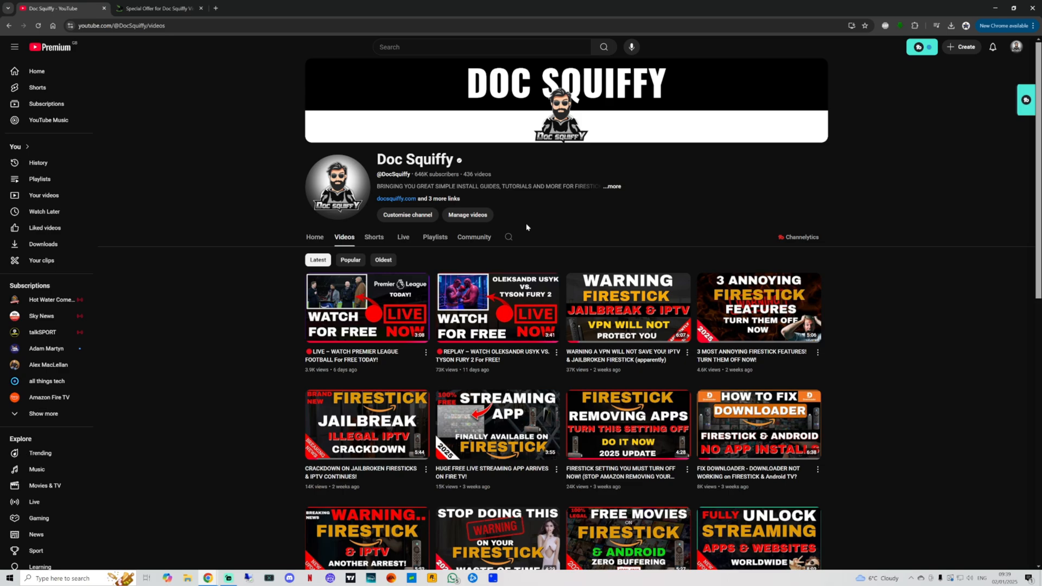
scroll(down, 3)
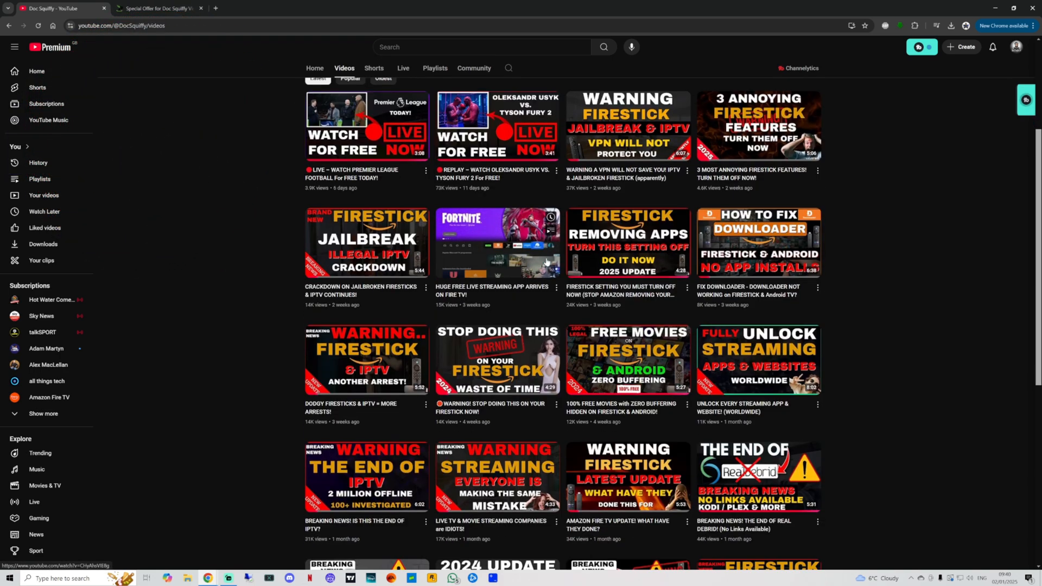
scroll(down, 3)
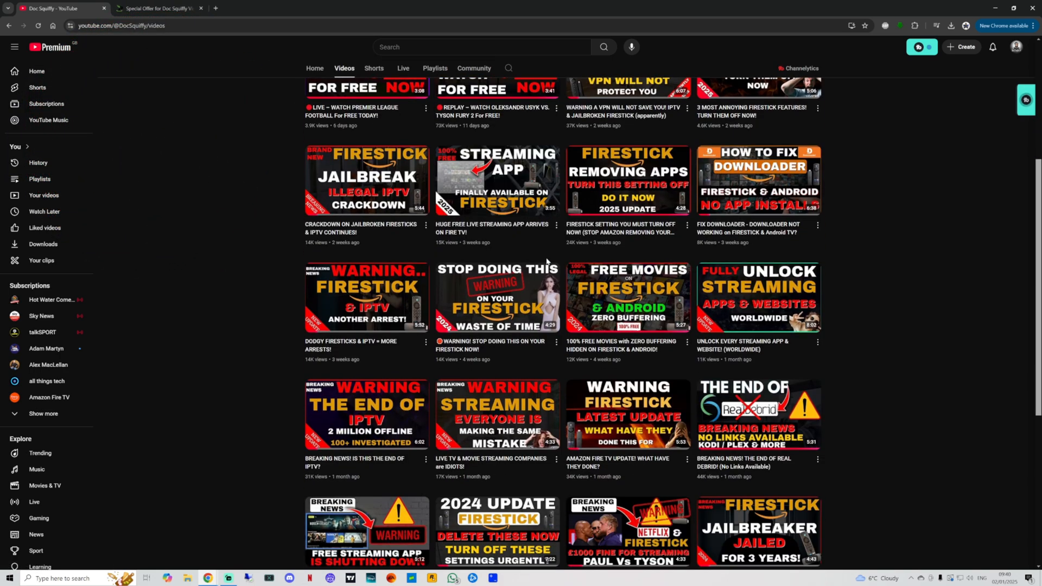
scroll(down, 3)
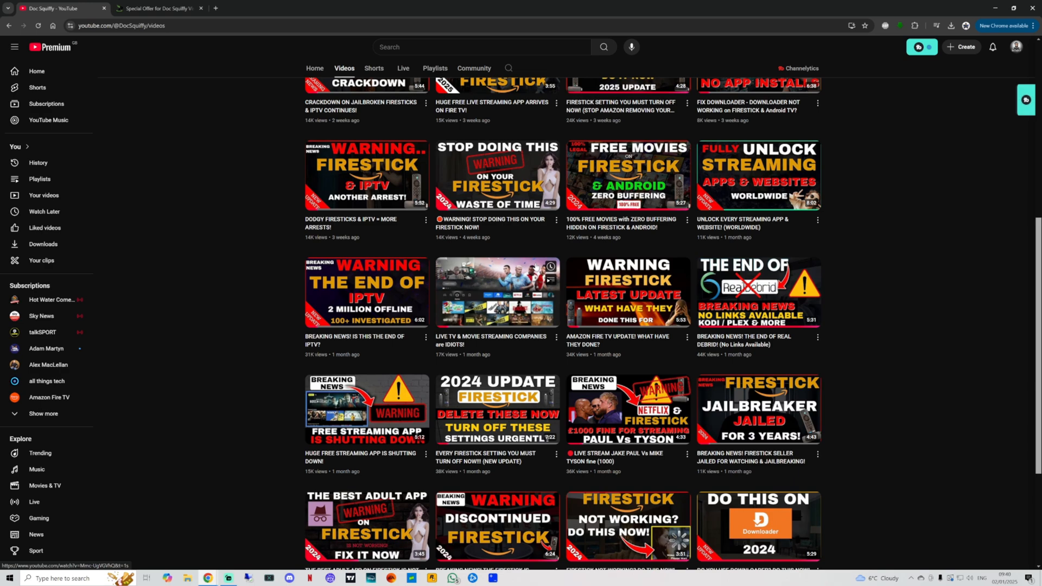
scroll(down, 3)
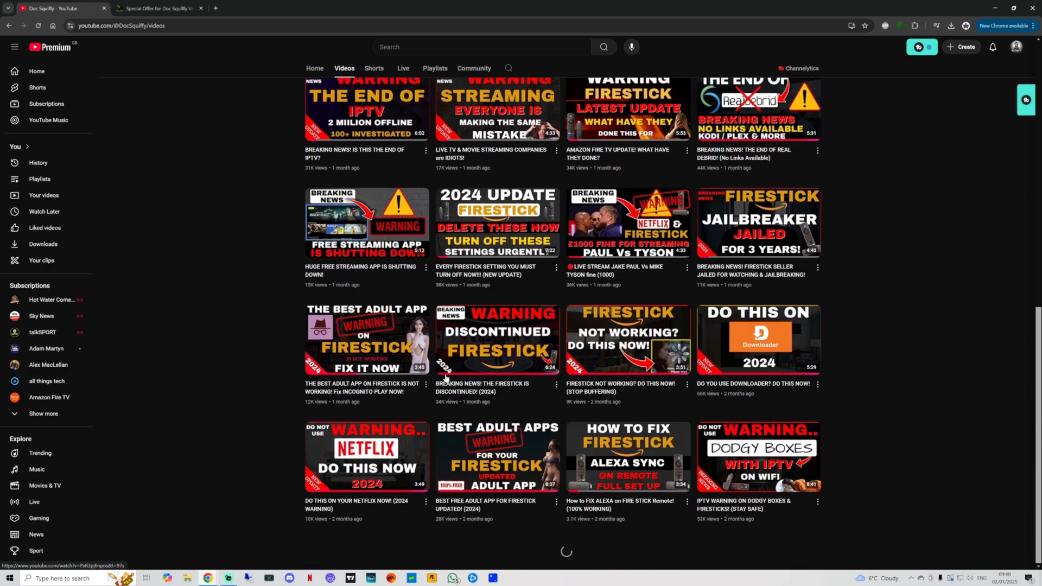
scroll(down, 3)
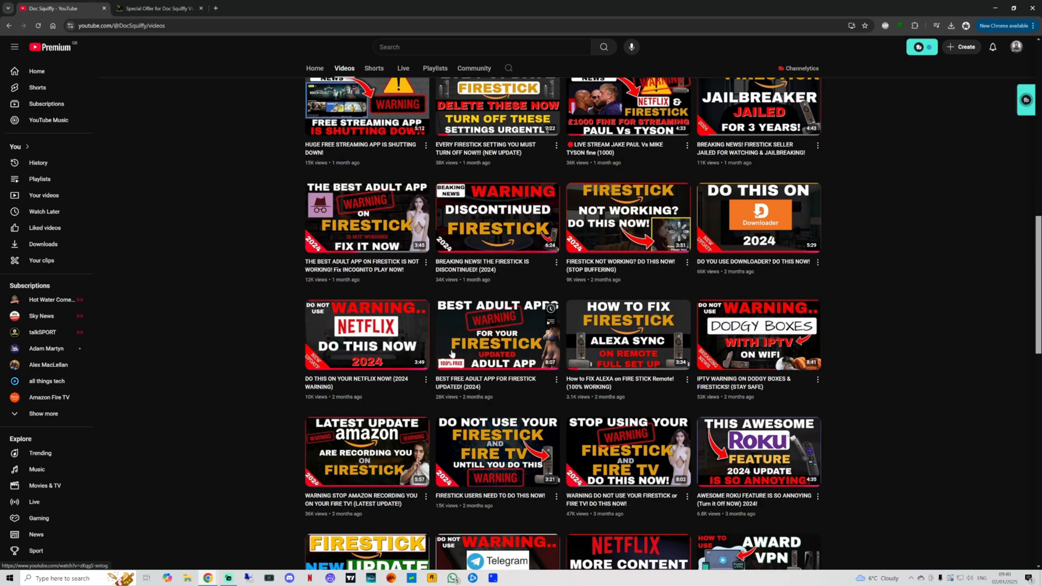
mouse_move(758, 332)
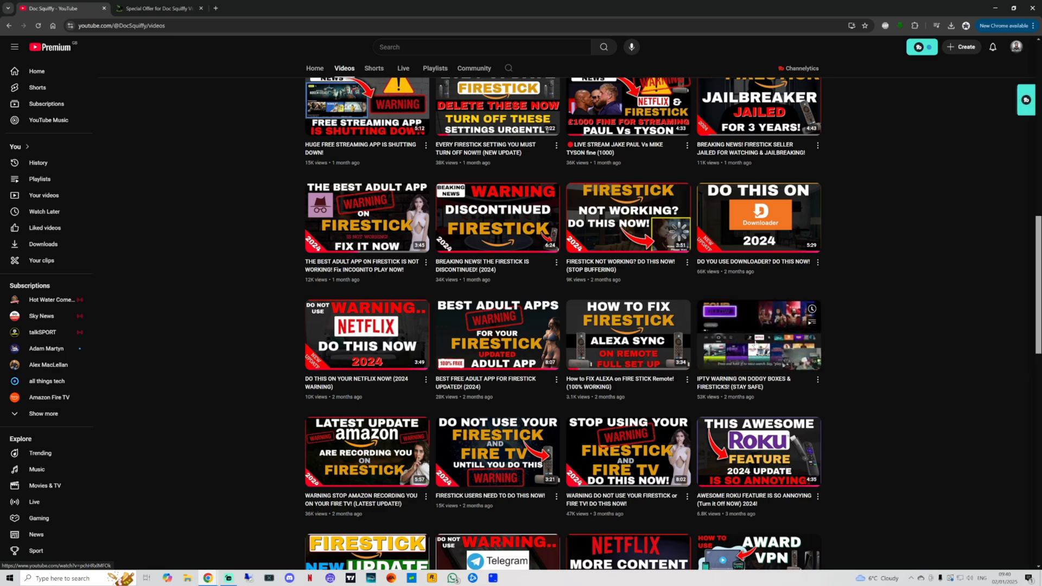
scroll(down, 3)
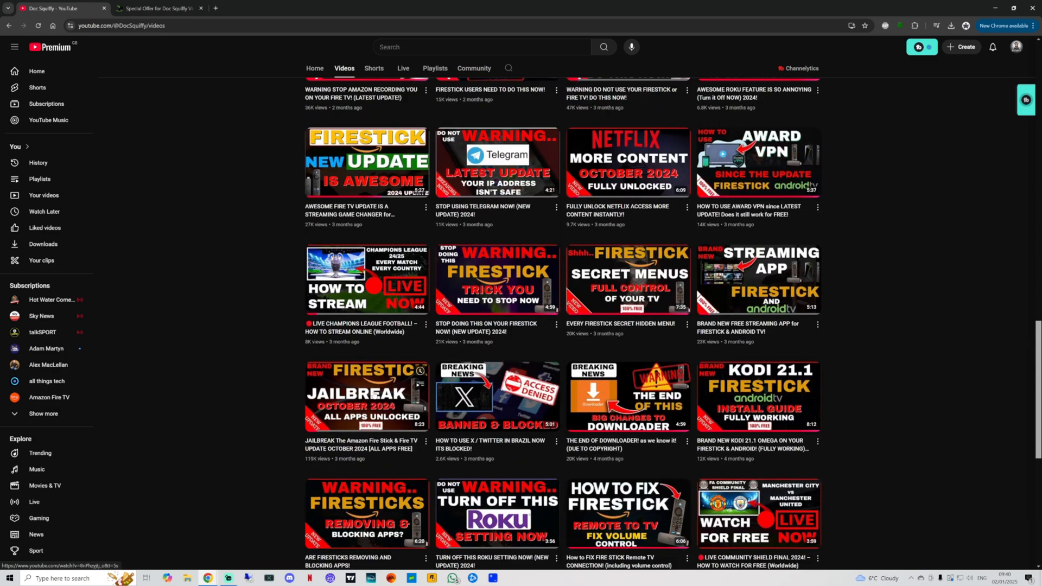
scroll(down, 3)
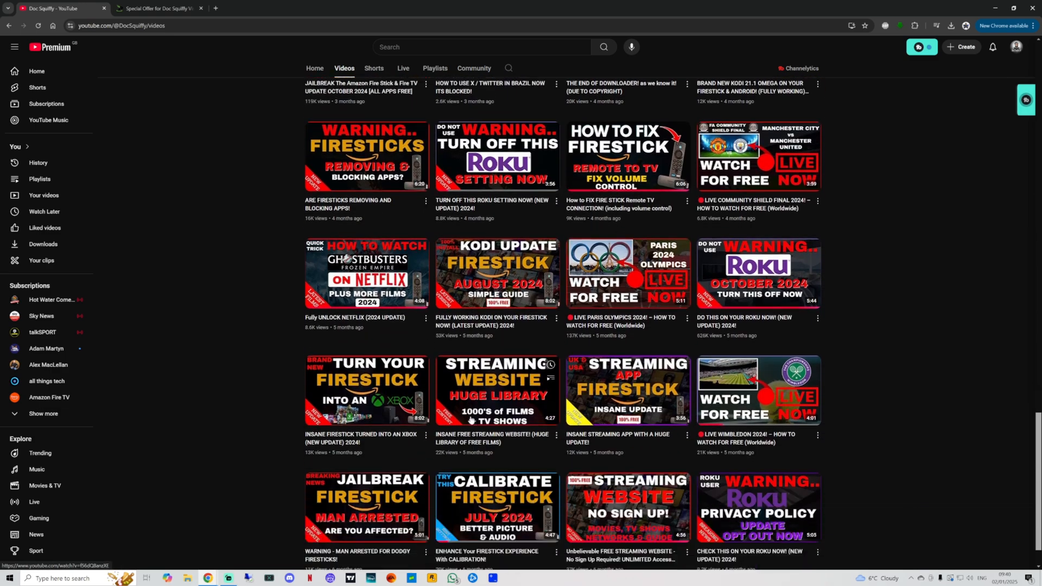
scroll(down, 3)
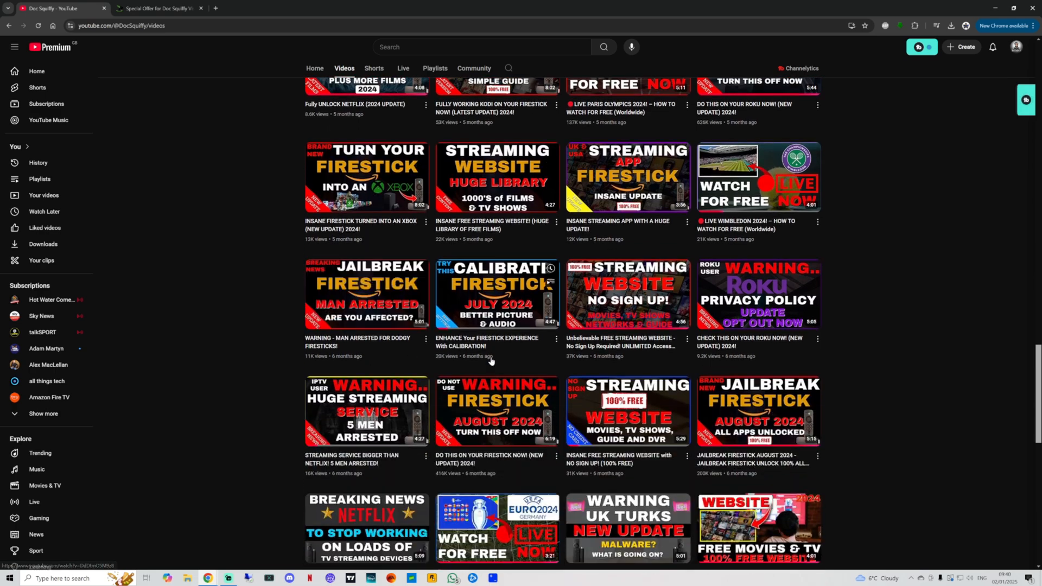
scroll(down, 3)
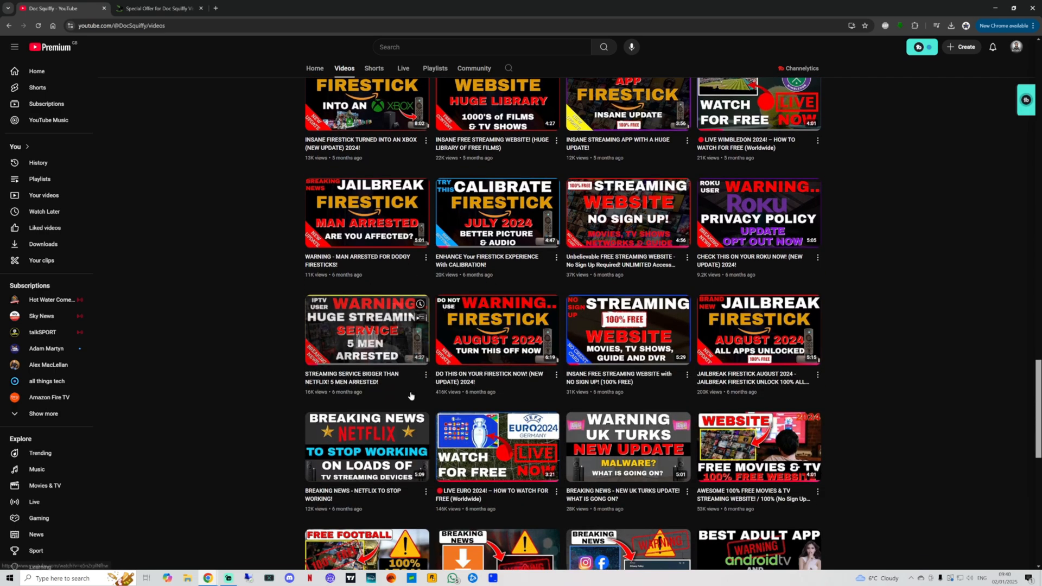
scroll(down, 3)
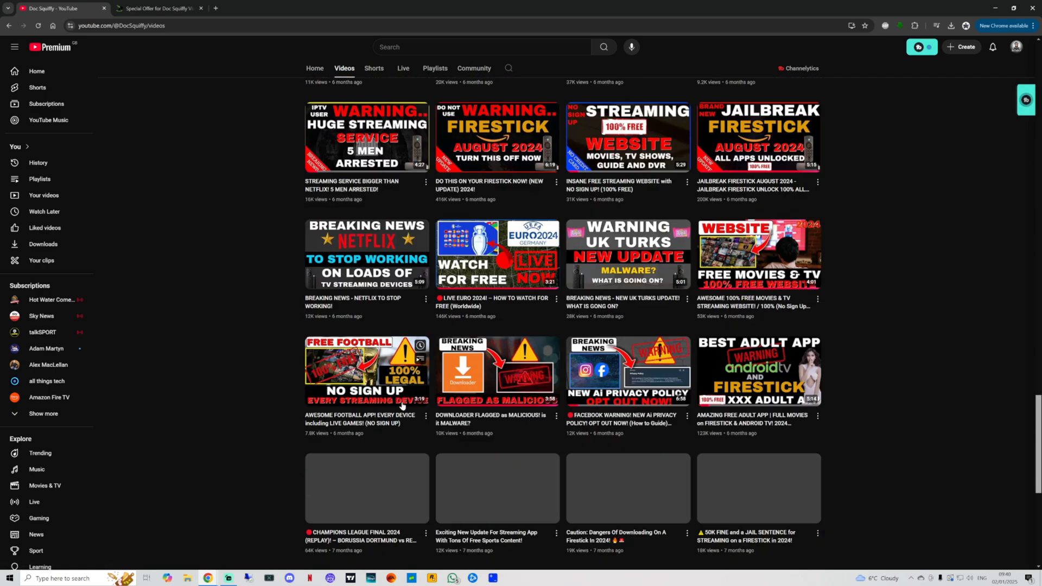
scroll(down, 3)
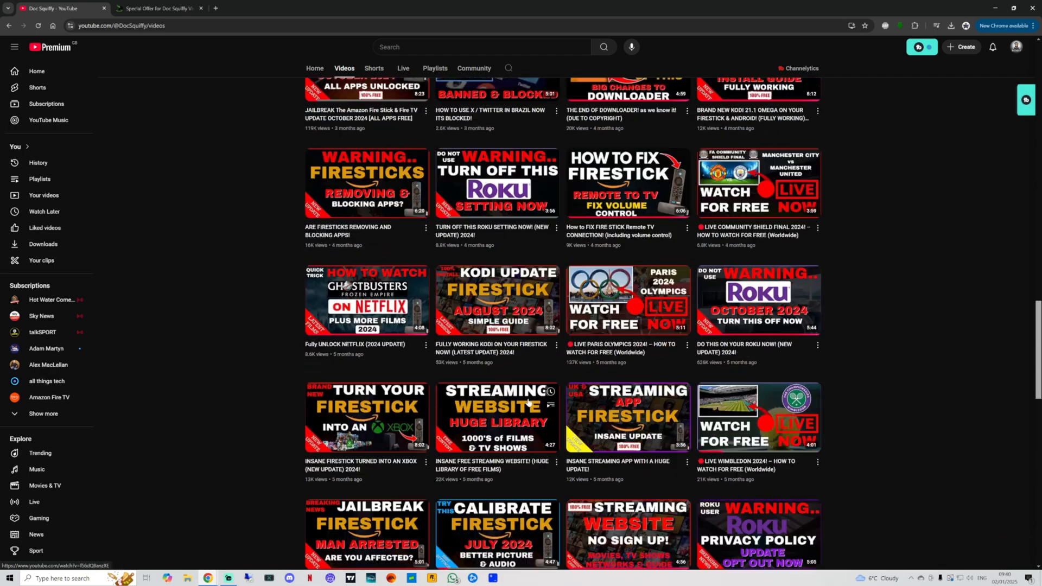